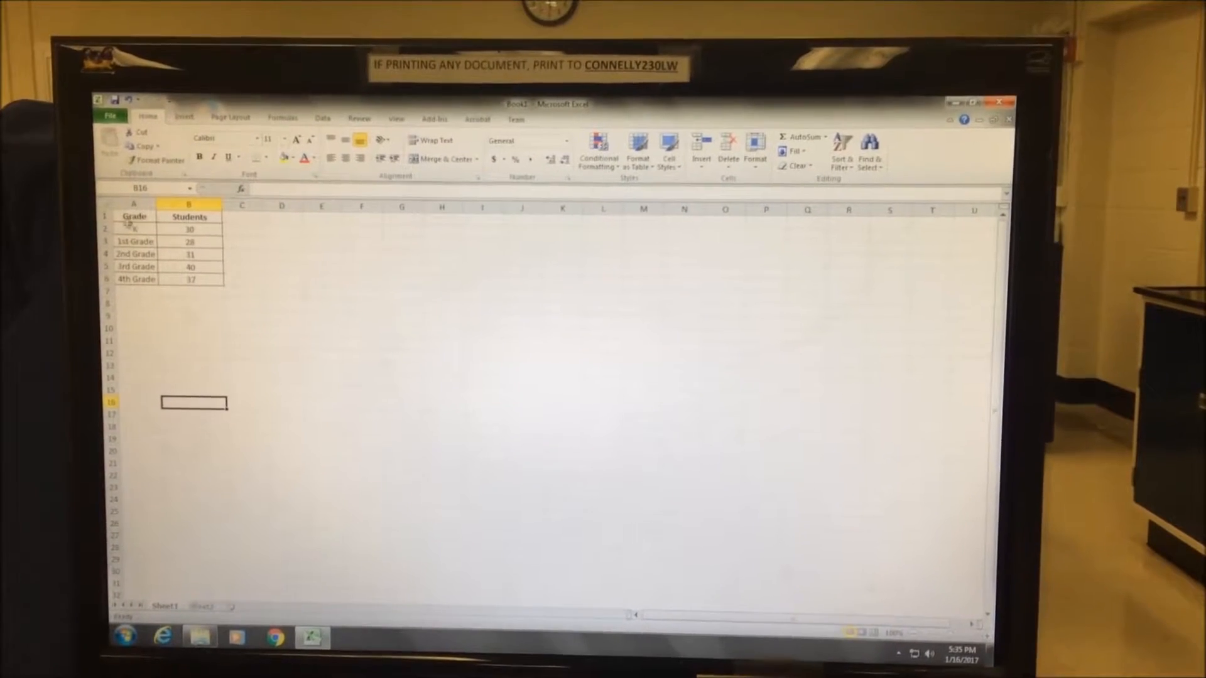
- Select the Grade and Students table A1:B6 as chart data and go to Insert
drag(133, 216, 189, 279)
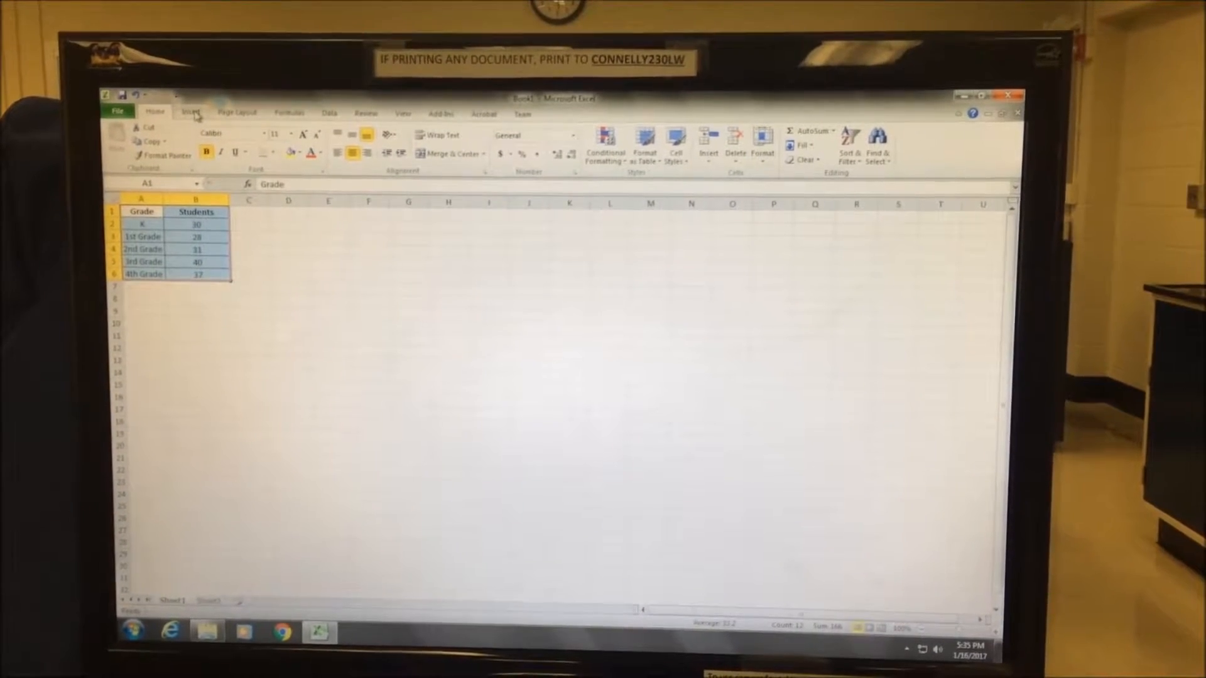
click(190, 112)
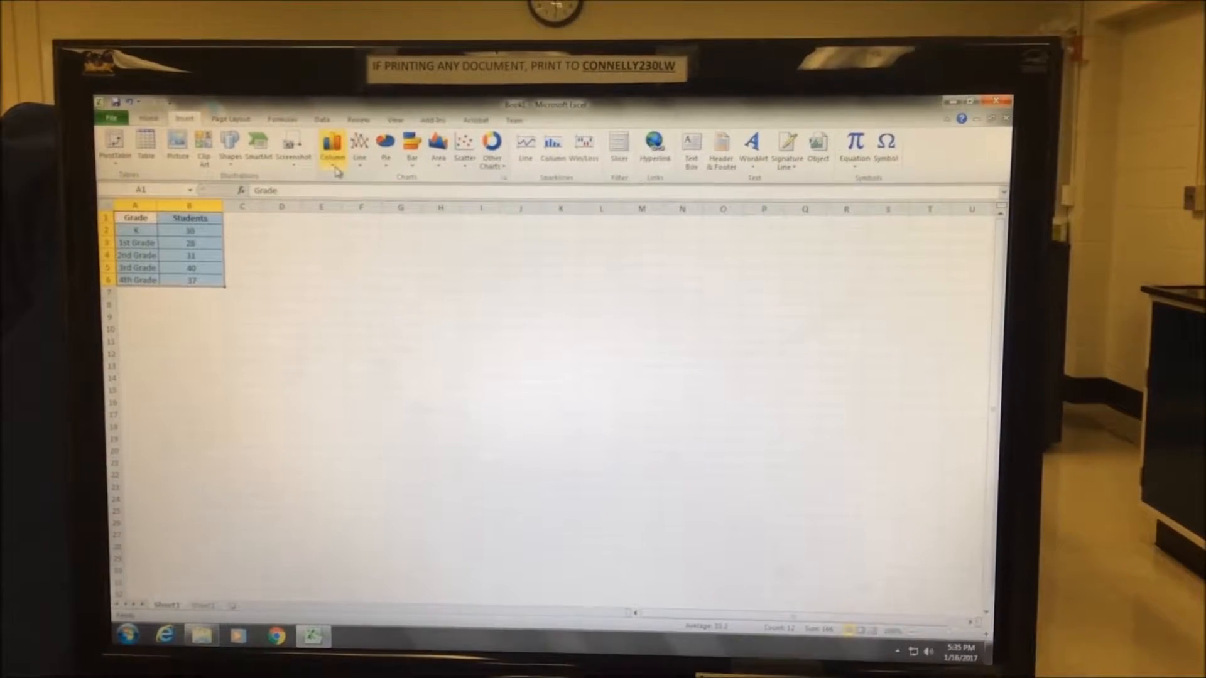
mouse_move(335, 144)
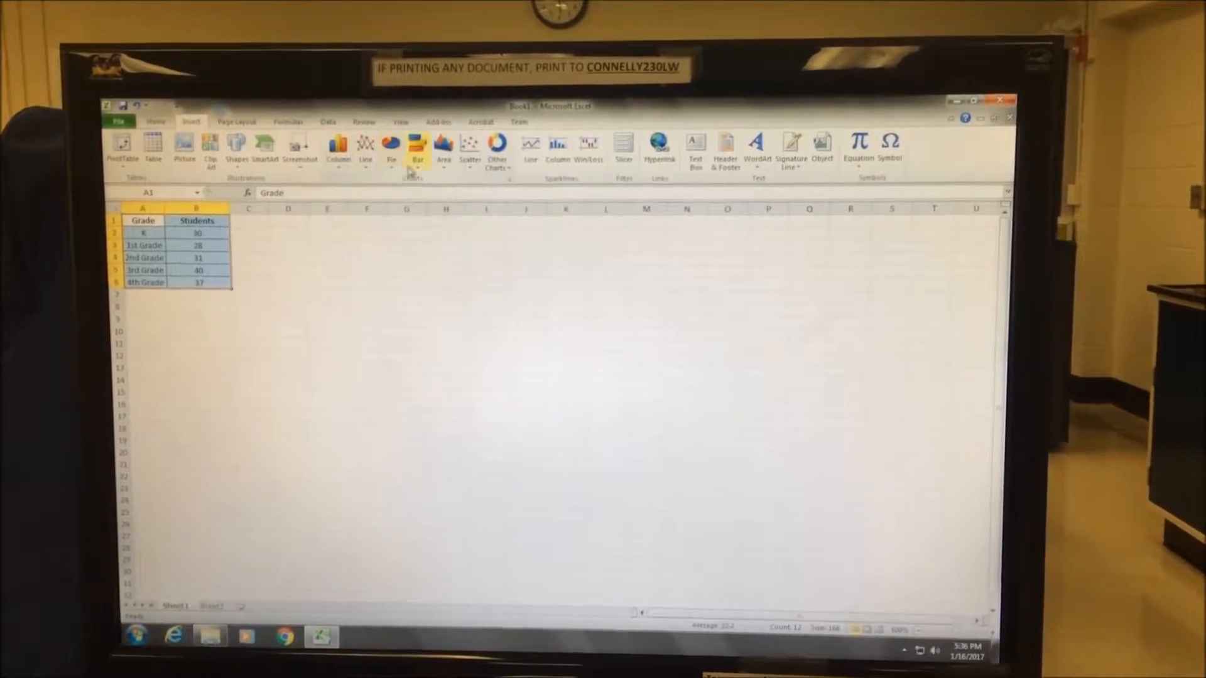
mouse_move(414, 146)
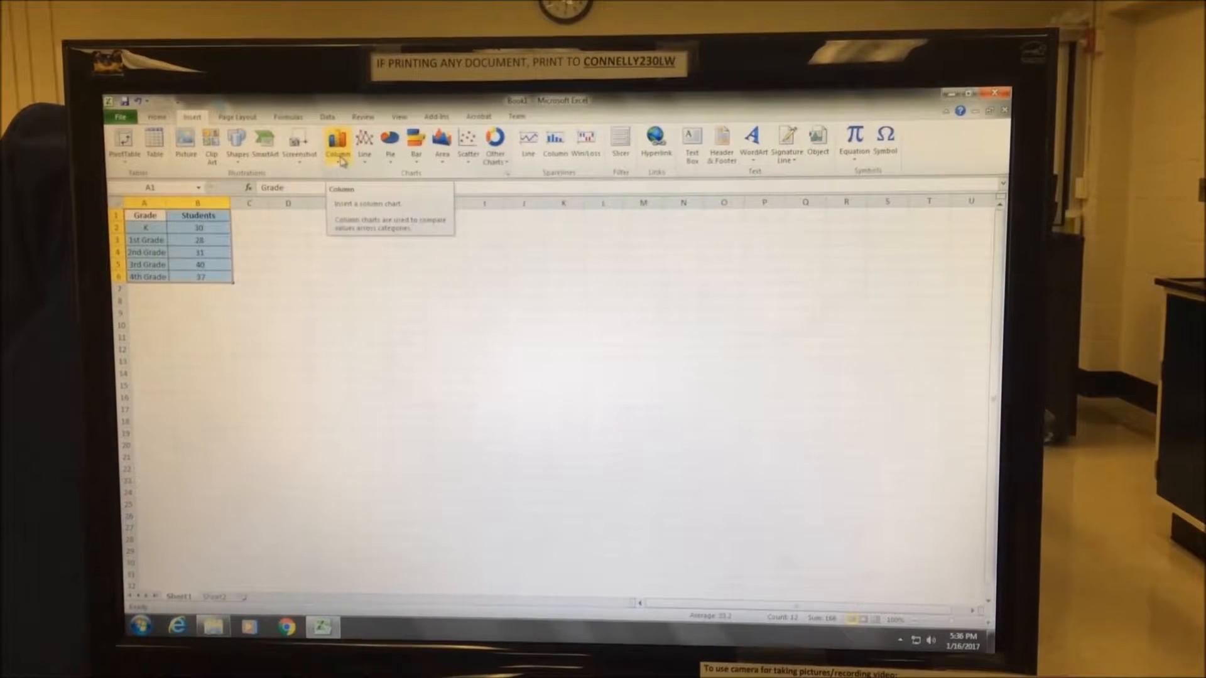
- Insert a 2-D clustered column chart of Students for K through 4th Grade
click(337, 146)
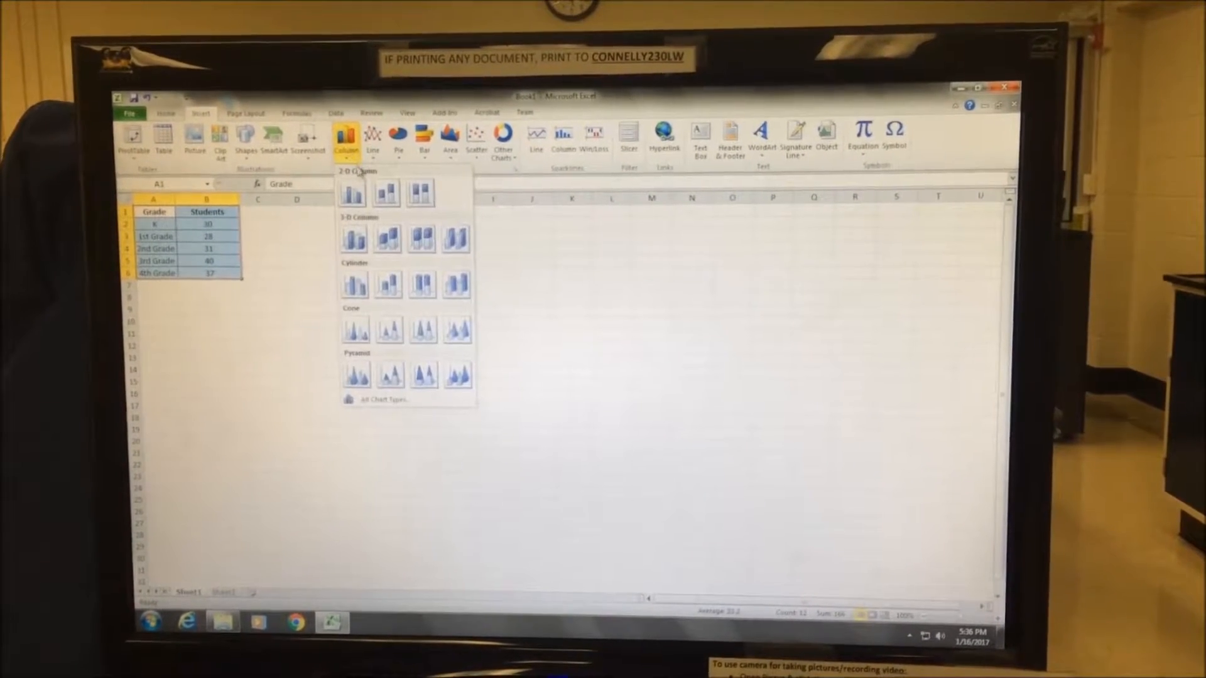
click(350, 191)
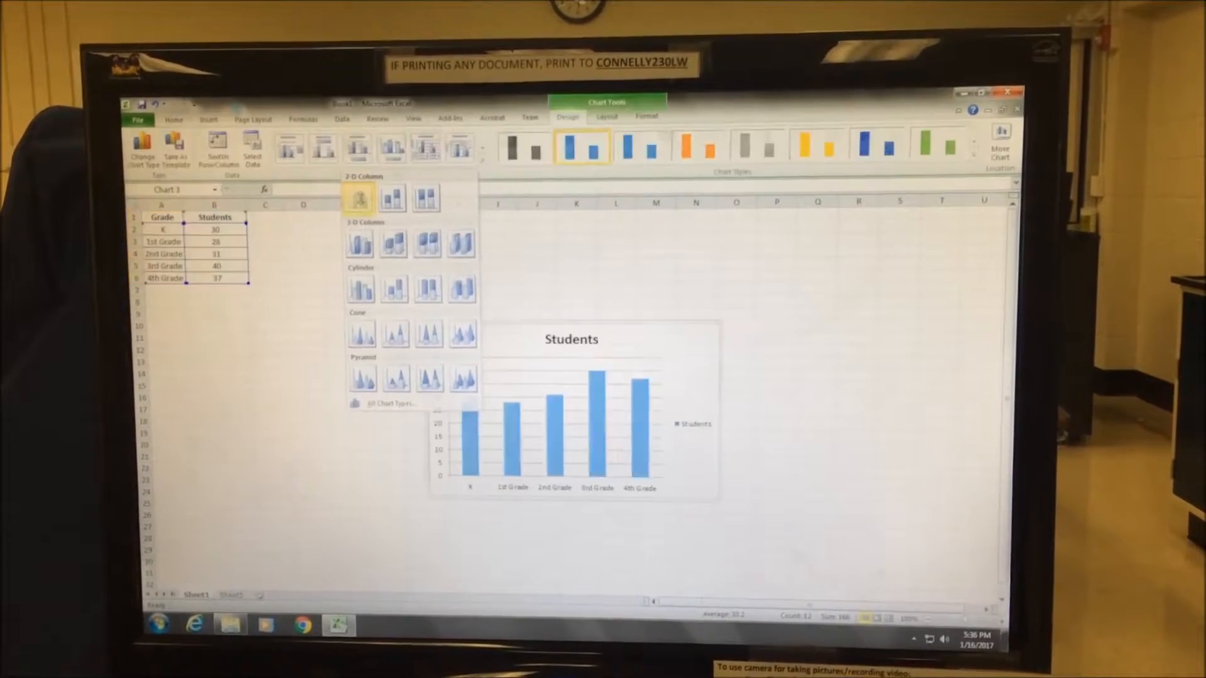
click(358, 197)
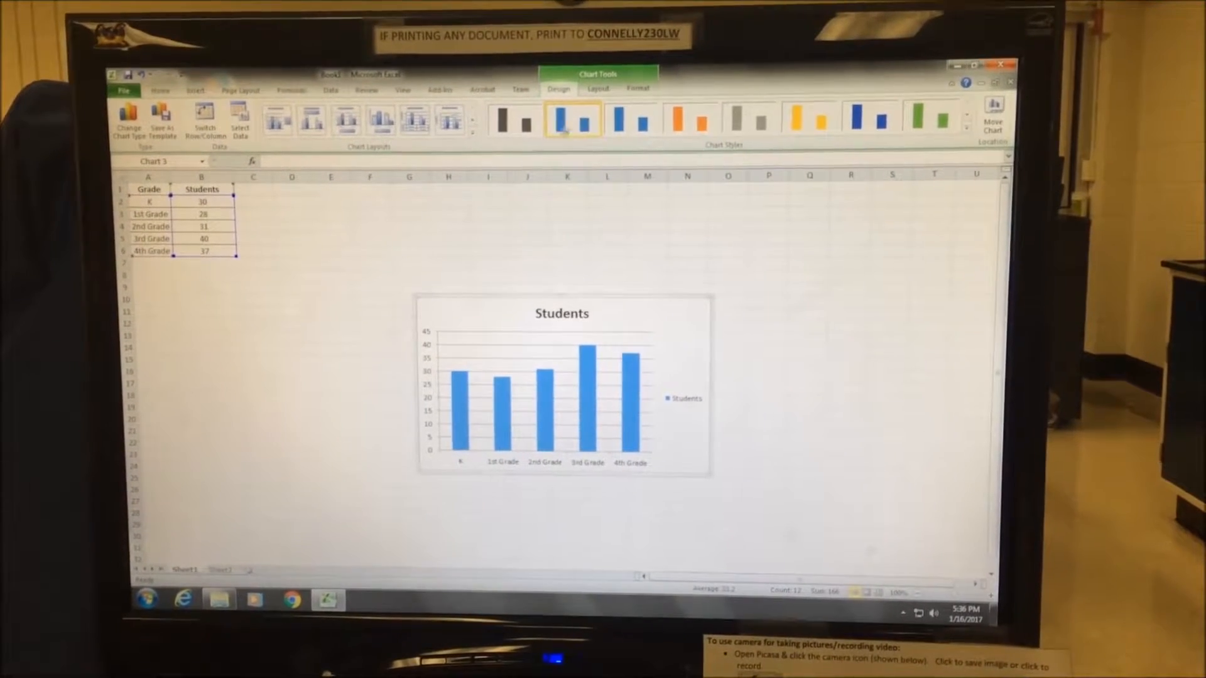
- Add a horizontal axis title below the axis and a rotated vertical axis title to the chart
click(596, 88)
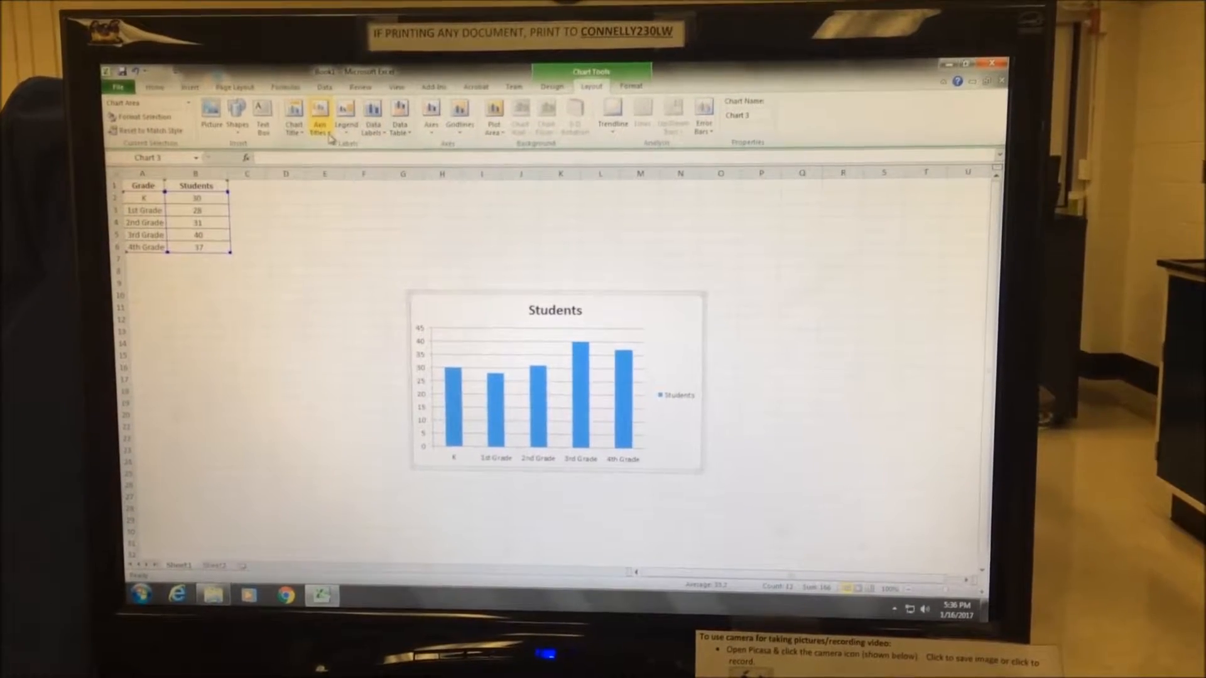
click(318, 116)
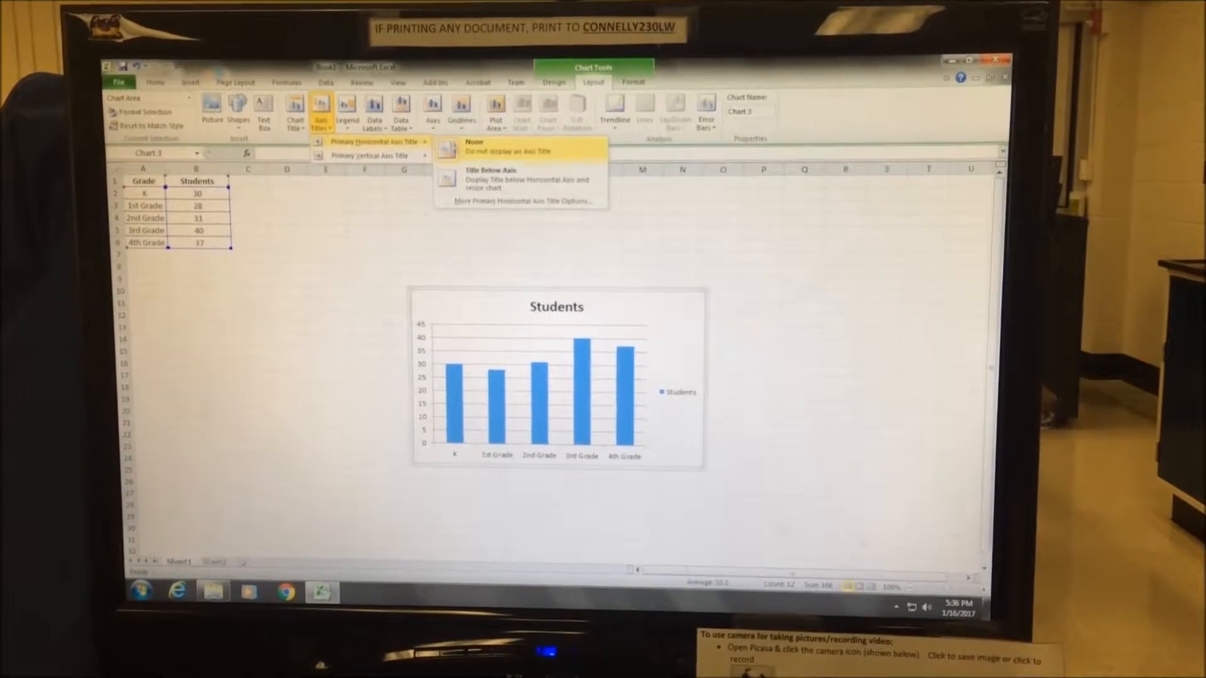
mouse_move(507, 177)
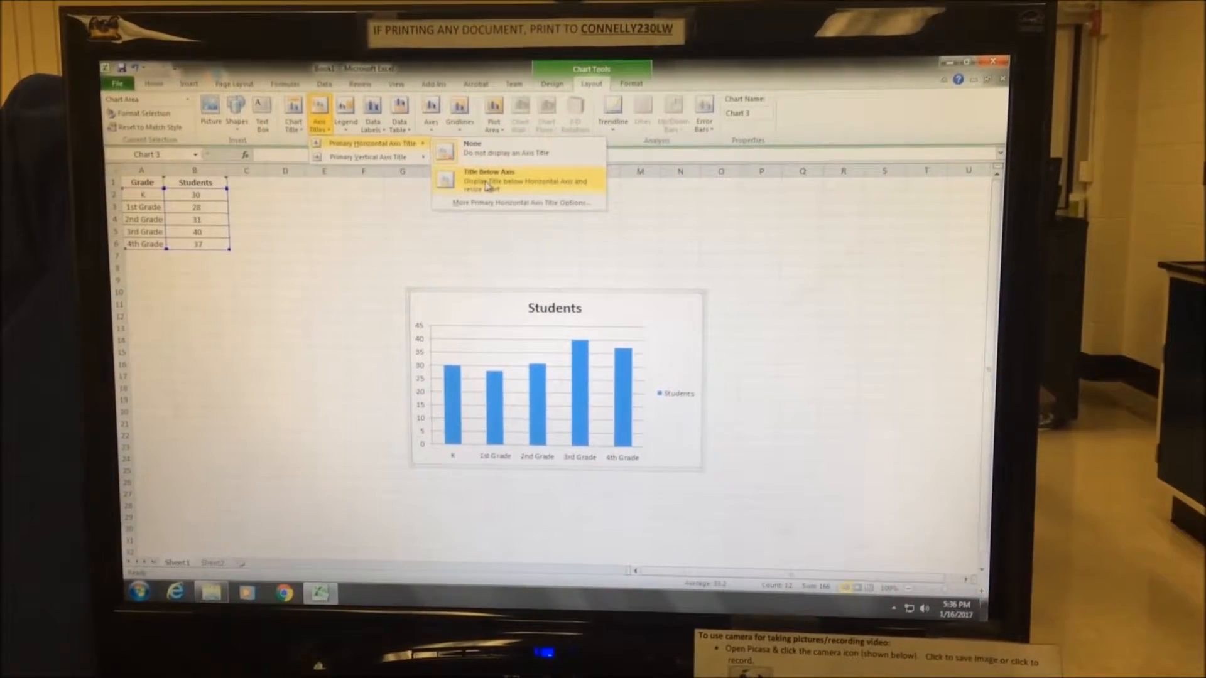
click(489, 177)
text(Grade Level)
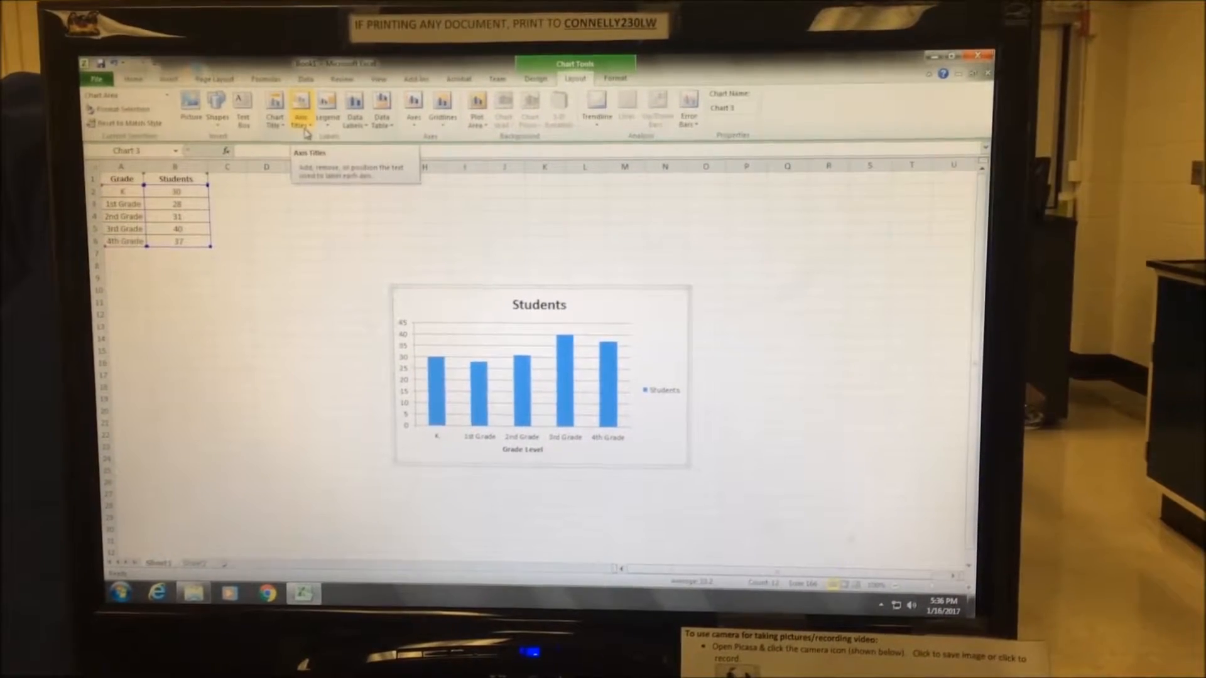
click(299, 108)
text(# of students)
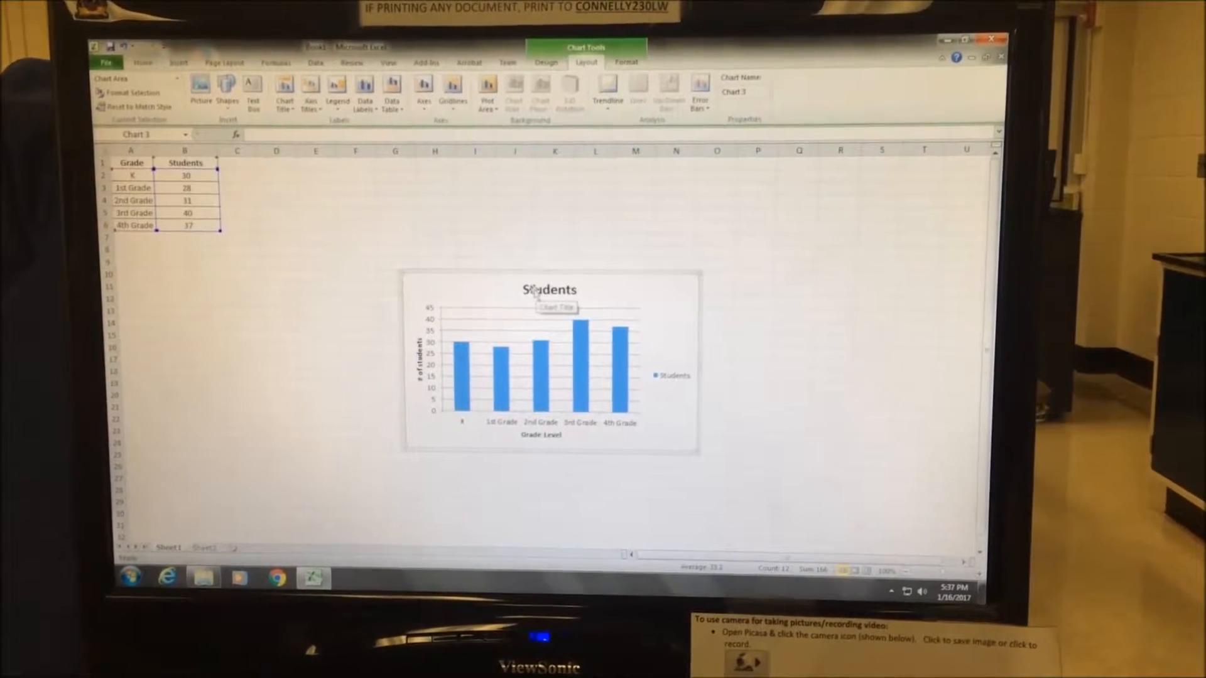
- Edit the chart's title text, typing '# of s' for the number-of-students label
click(549, 290)
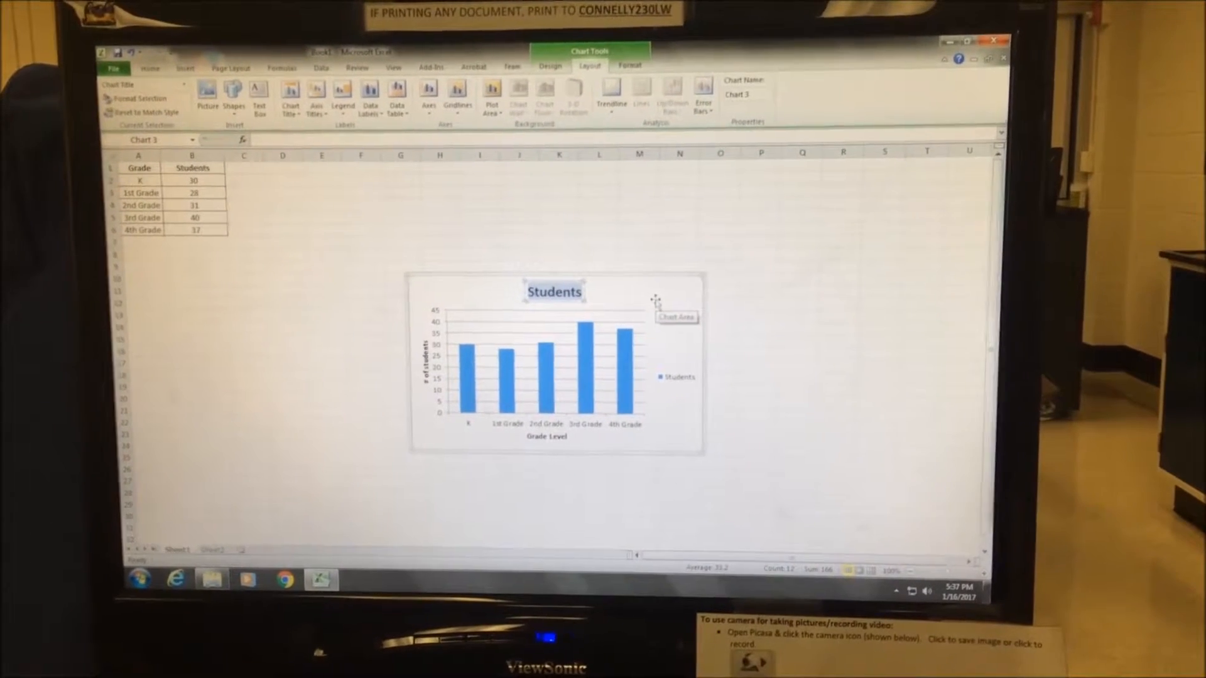
text(# of s)
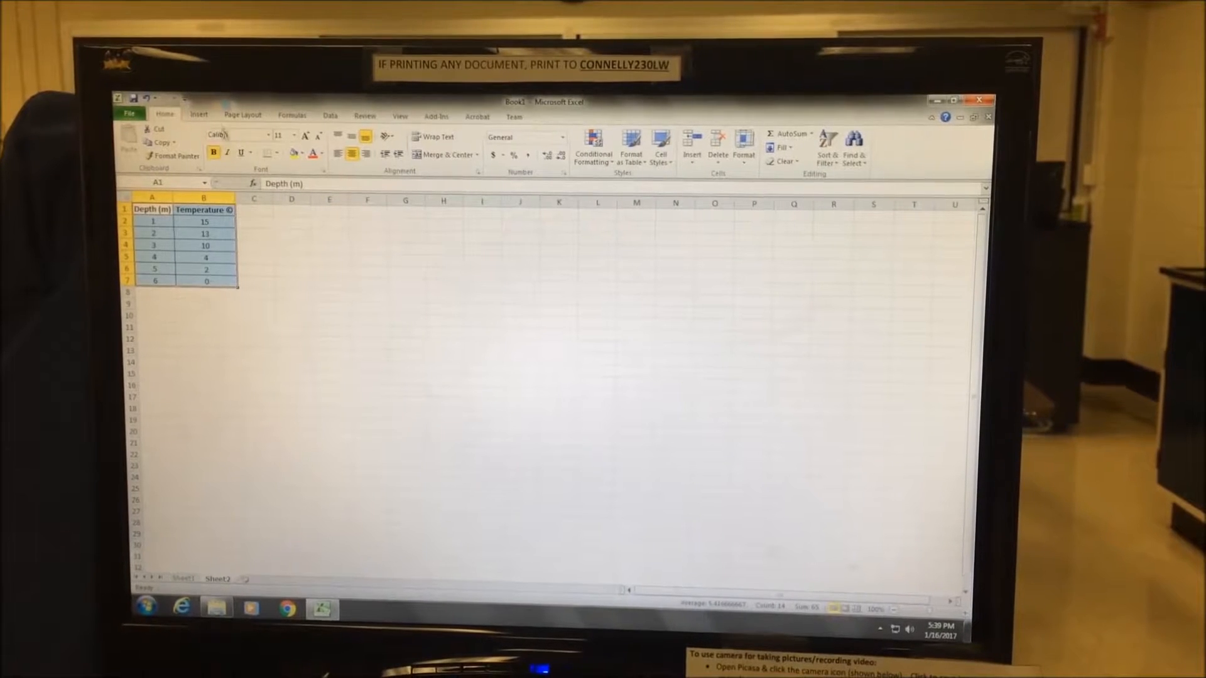
- Insert a markers-only scatter chart of Temperature against Depth on Sheet2
click(199, 117)
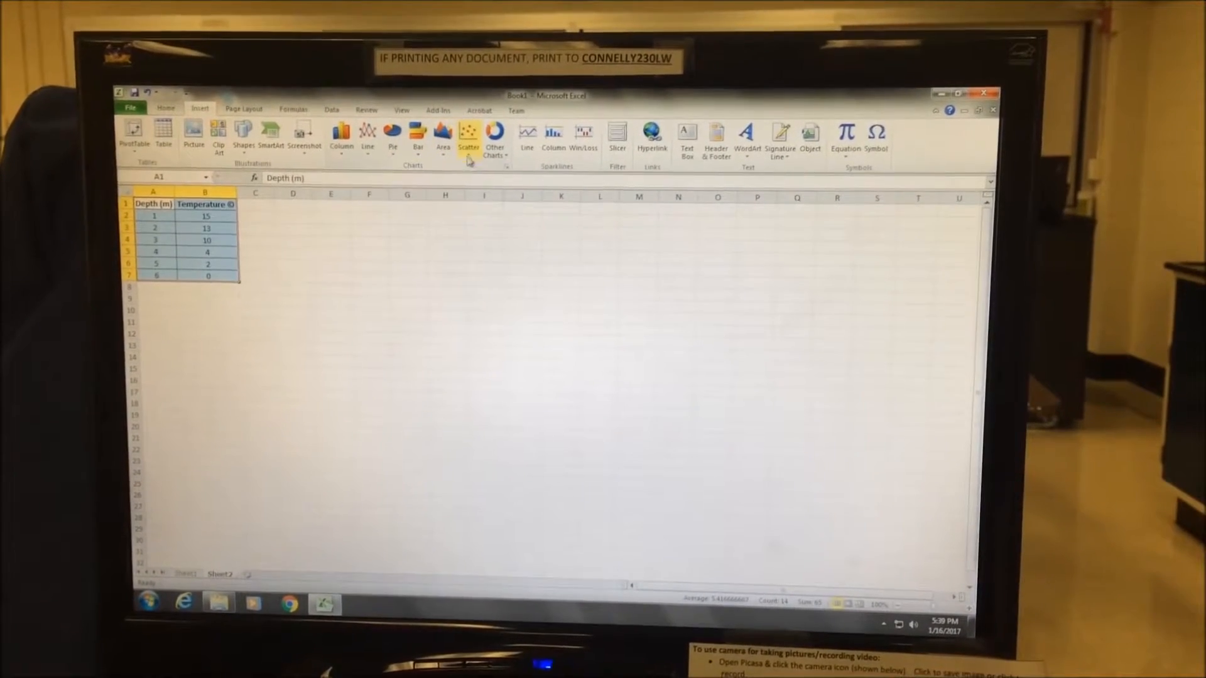
click(469, 131)
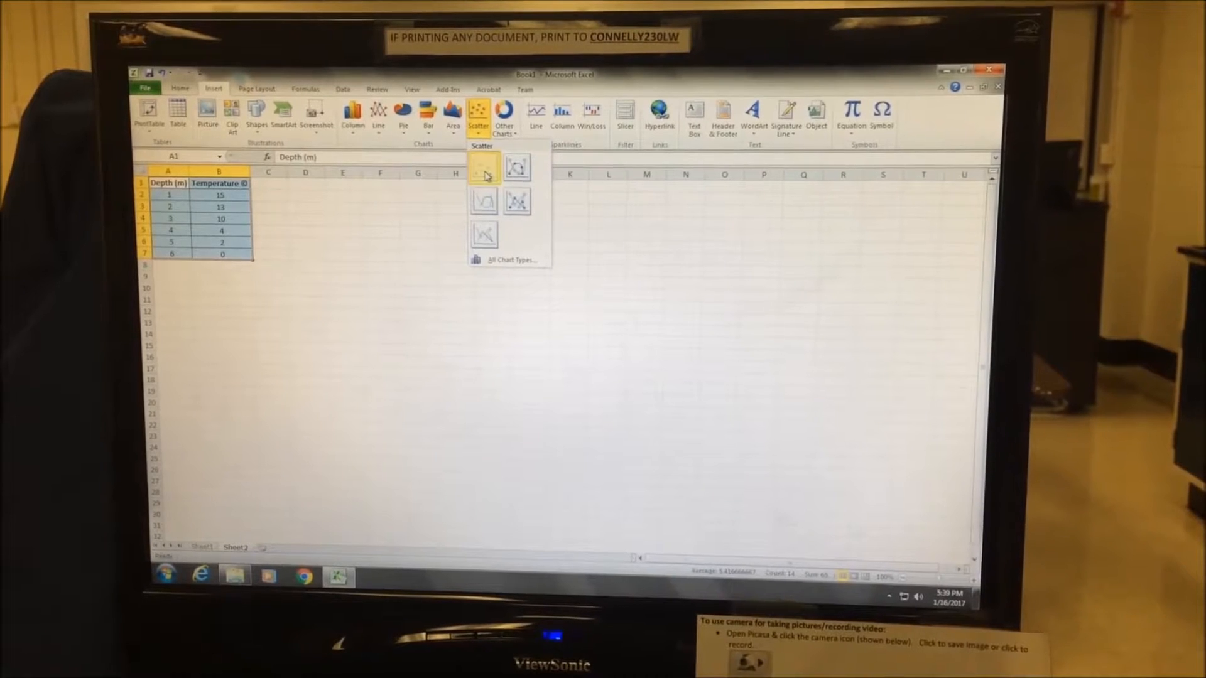
click(483, 167)
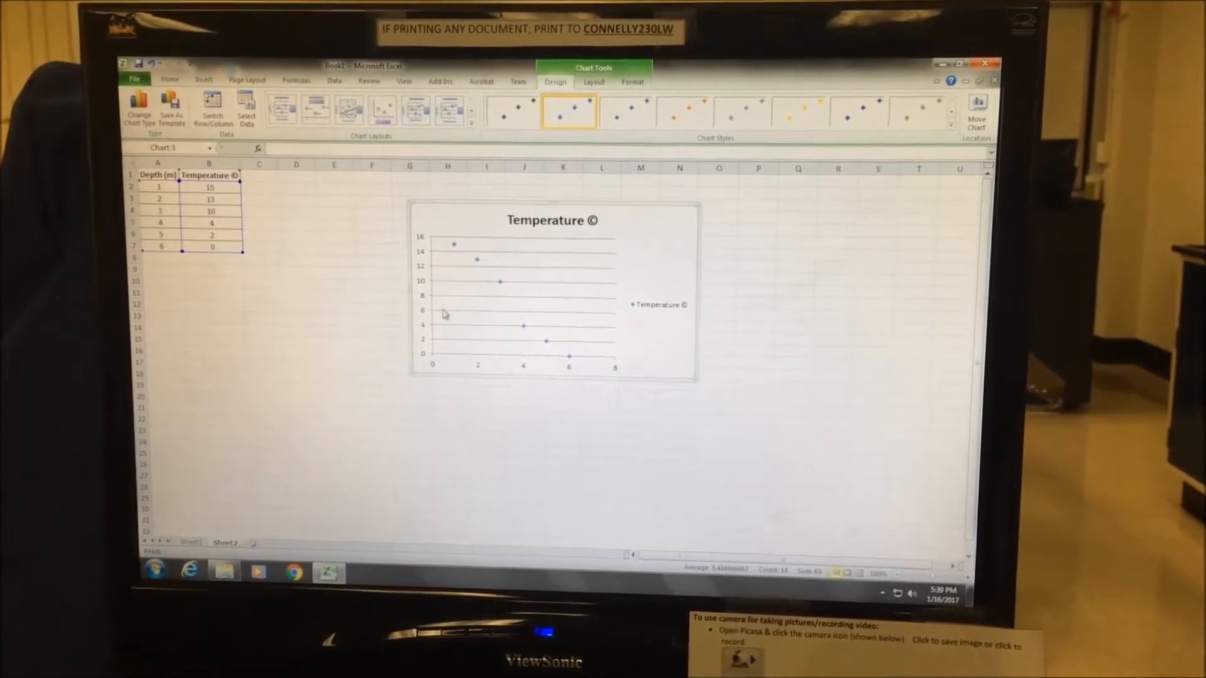
mouse_move(471, 270)
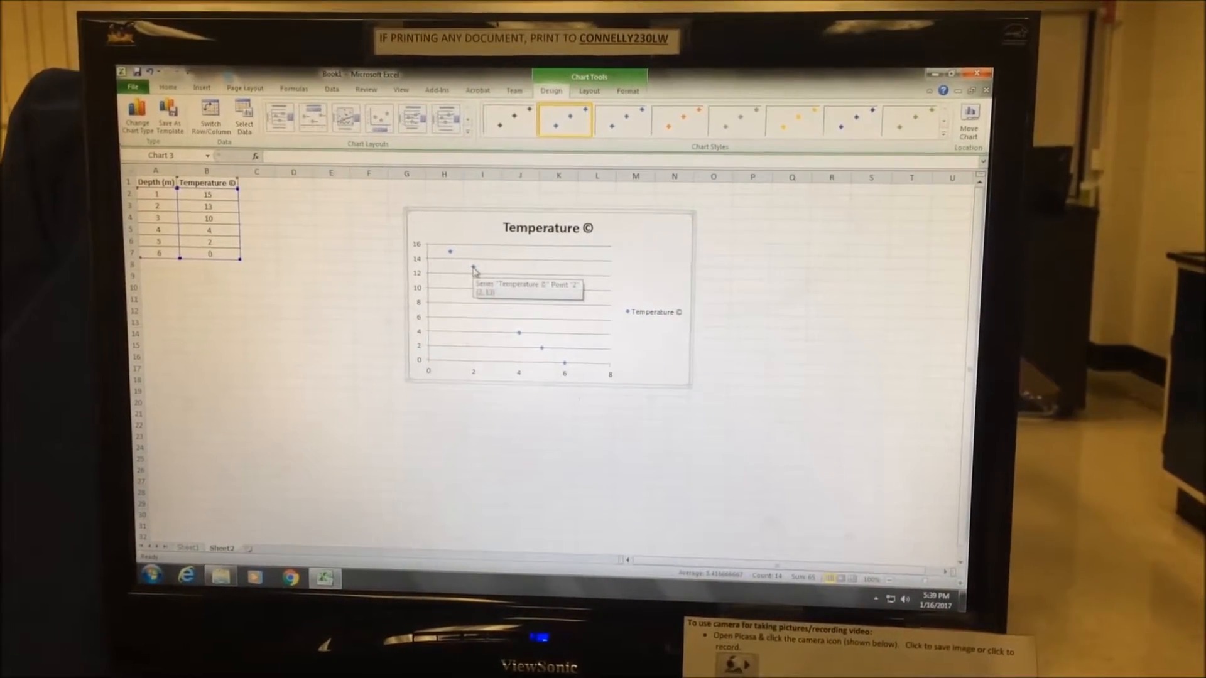
- Add a linear trendline to the temperature series with its equation and R-squared shown, after trying logarithmic and polynomial
right_click(468, 266)
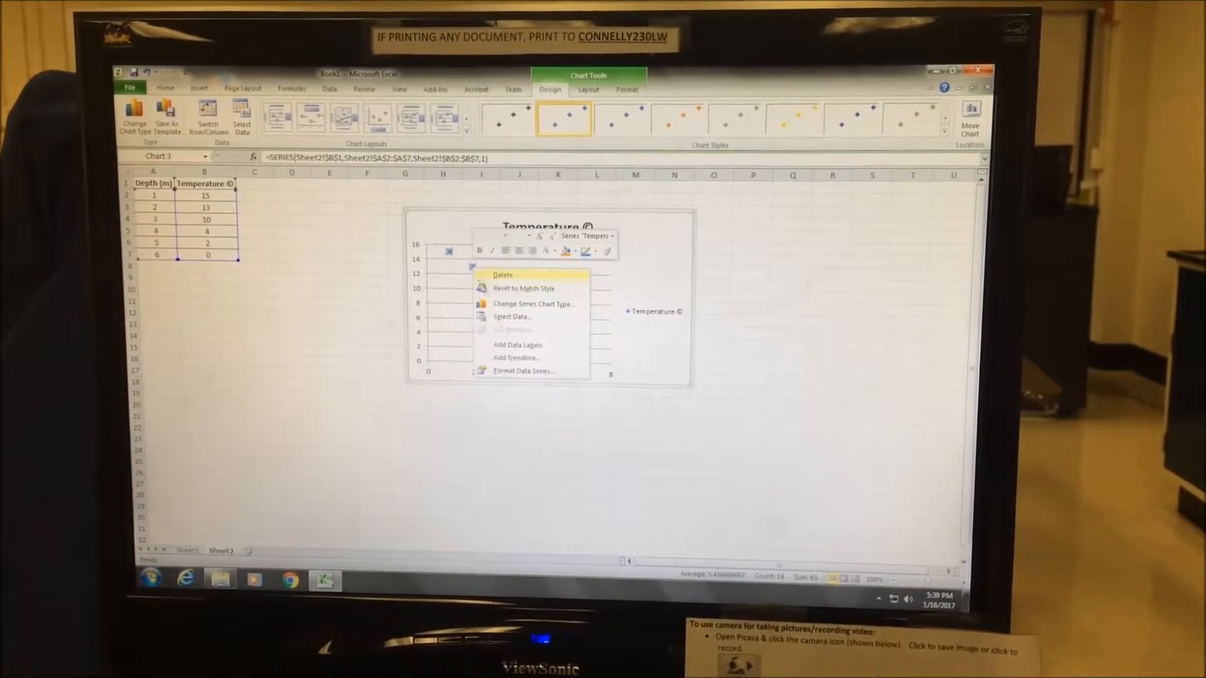
click(516, 358)
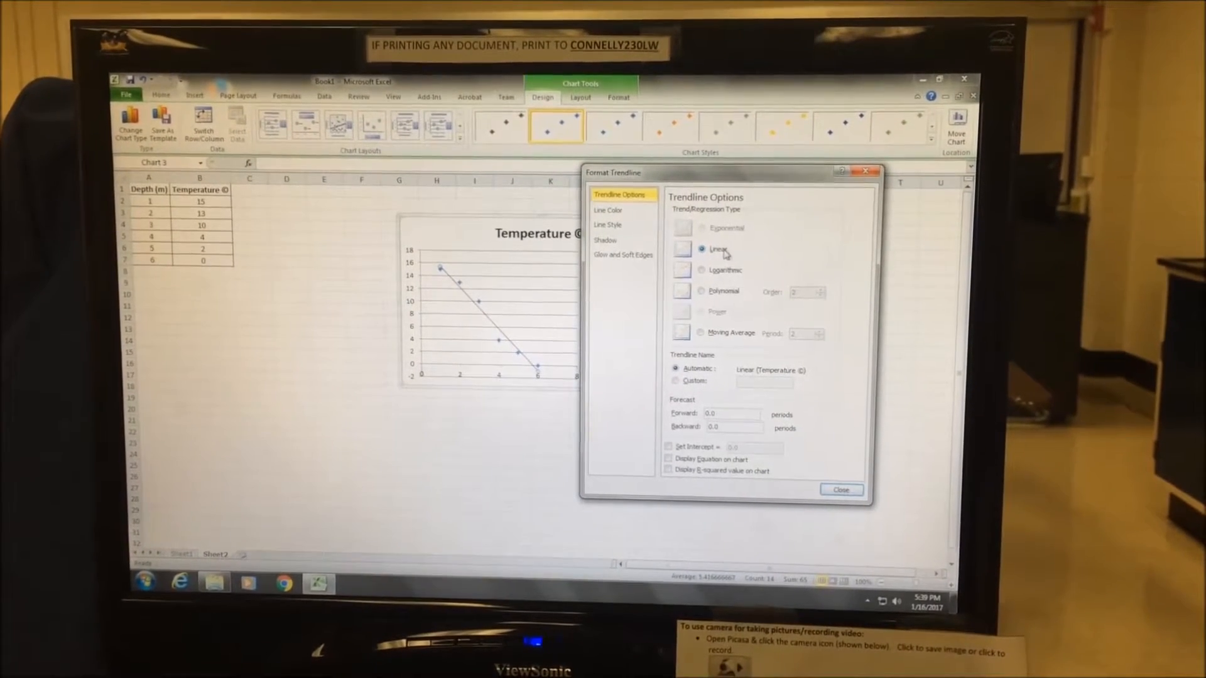
click(700, 269)
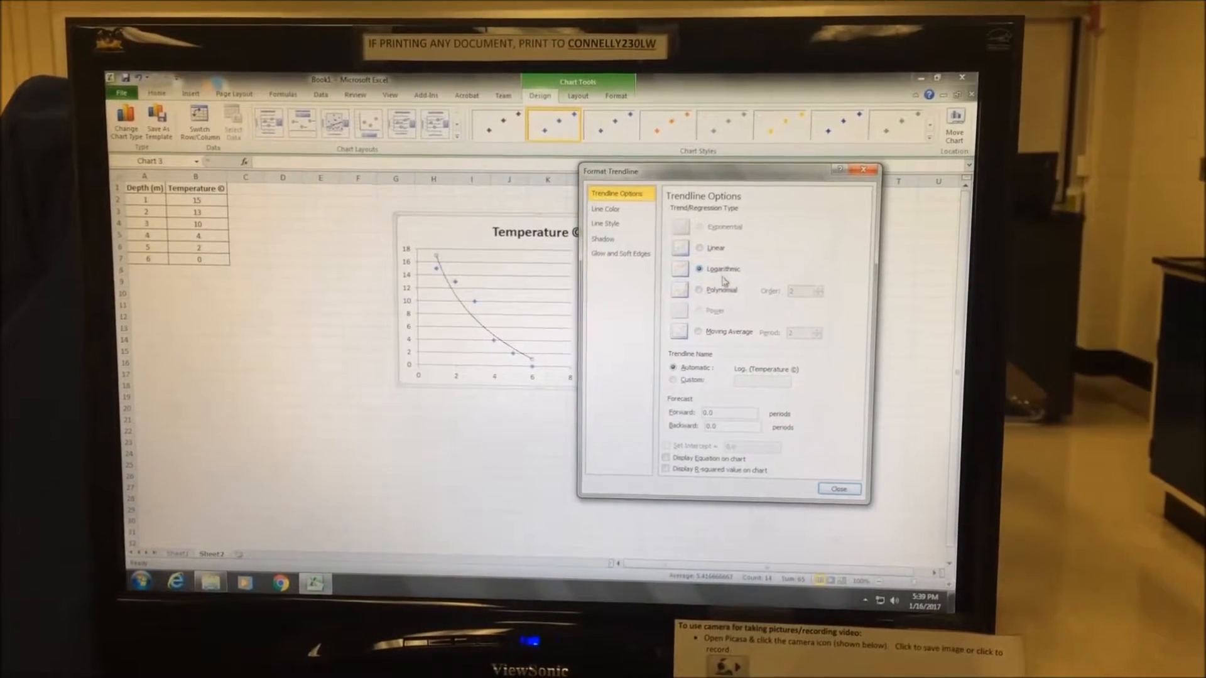
click(697, 290)
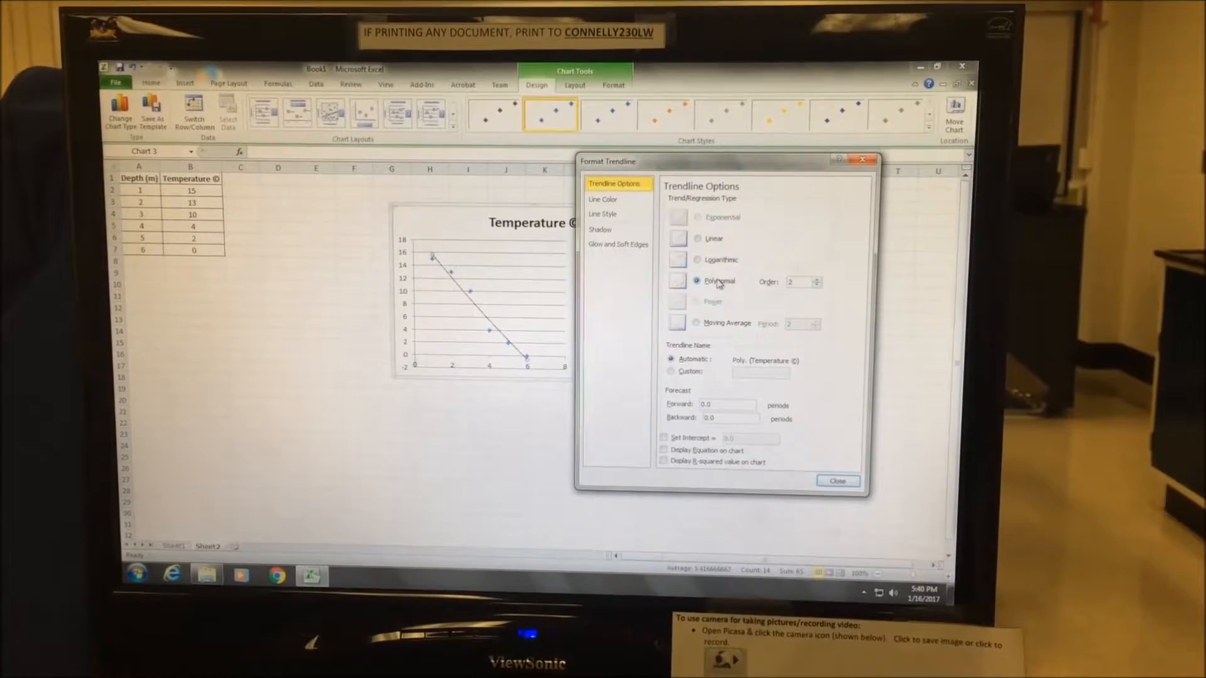
click(696, 239)
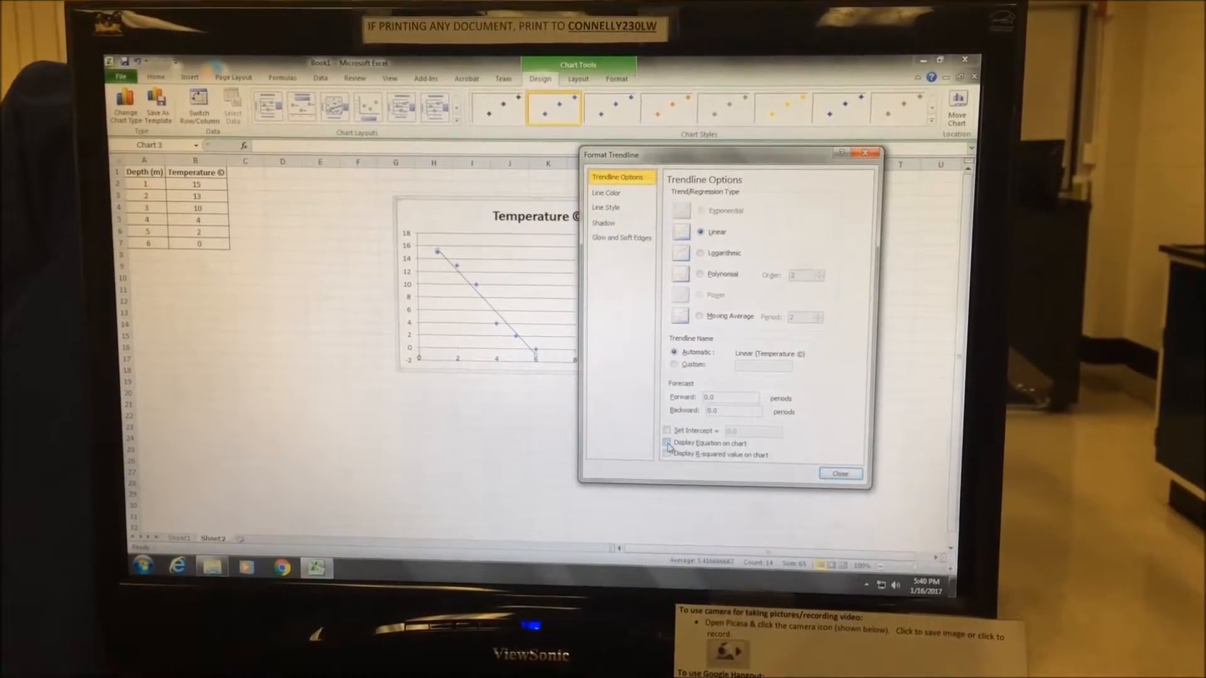
click(666, 442)
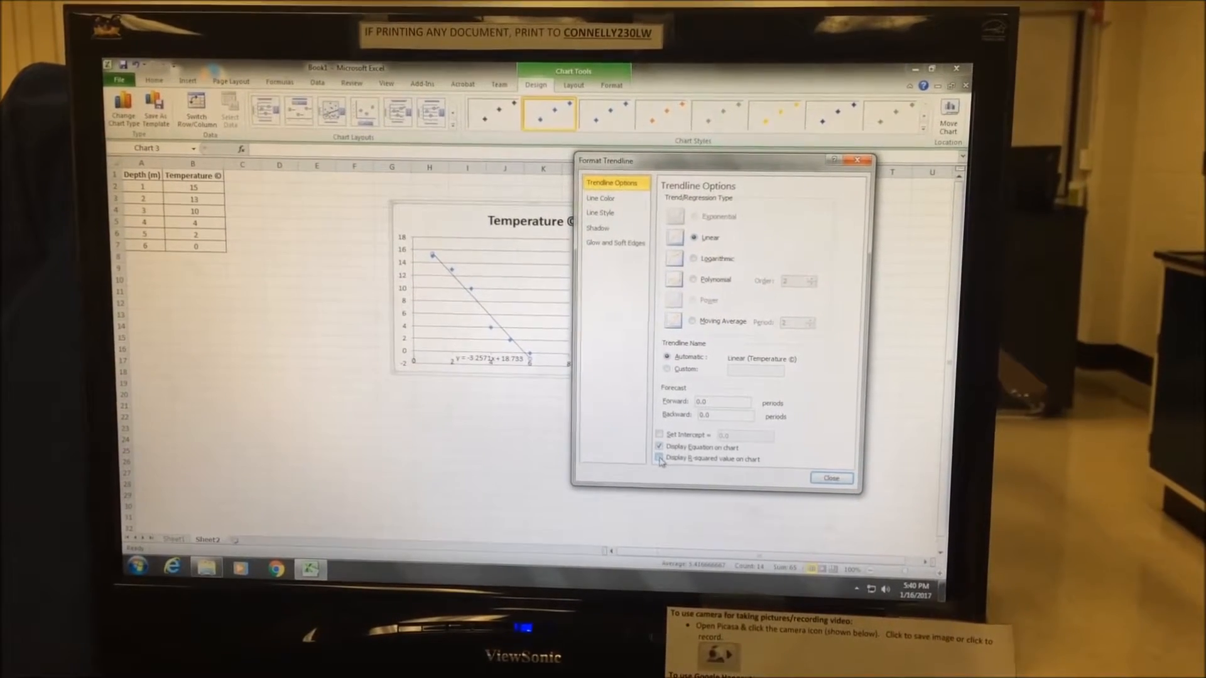
click(660, 460)
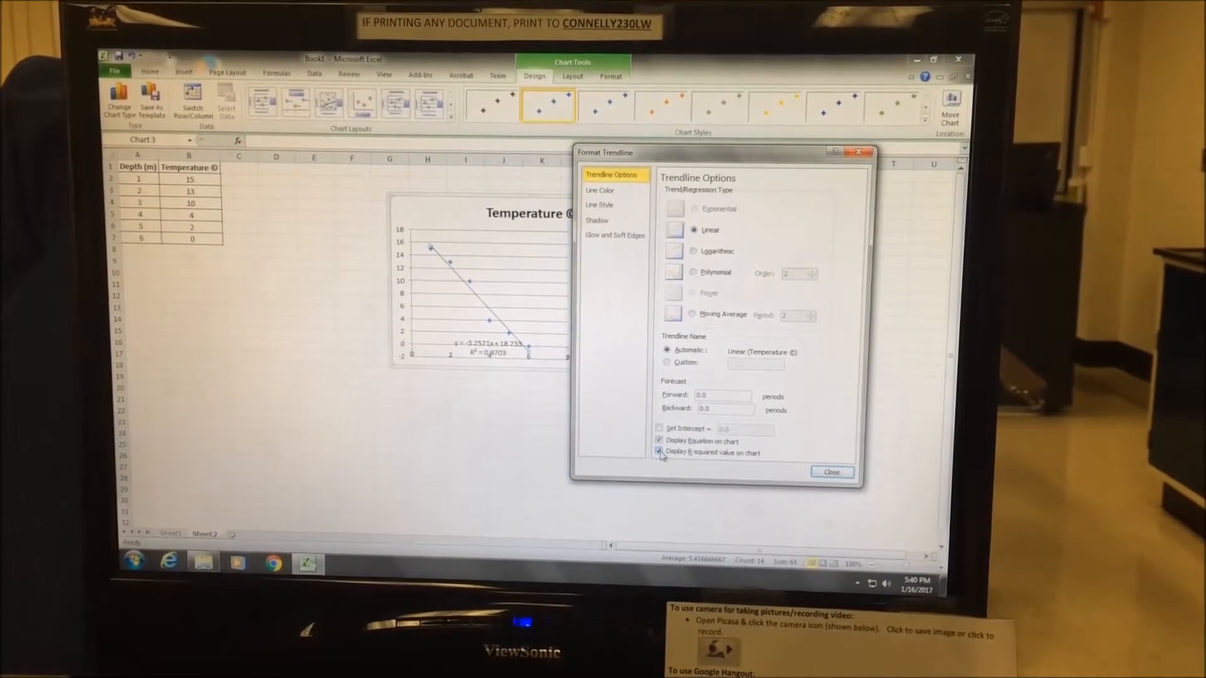
click(832, 472)
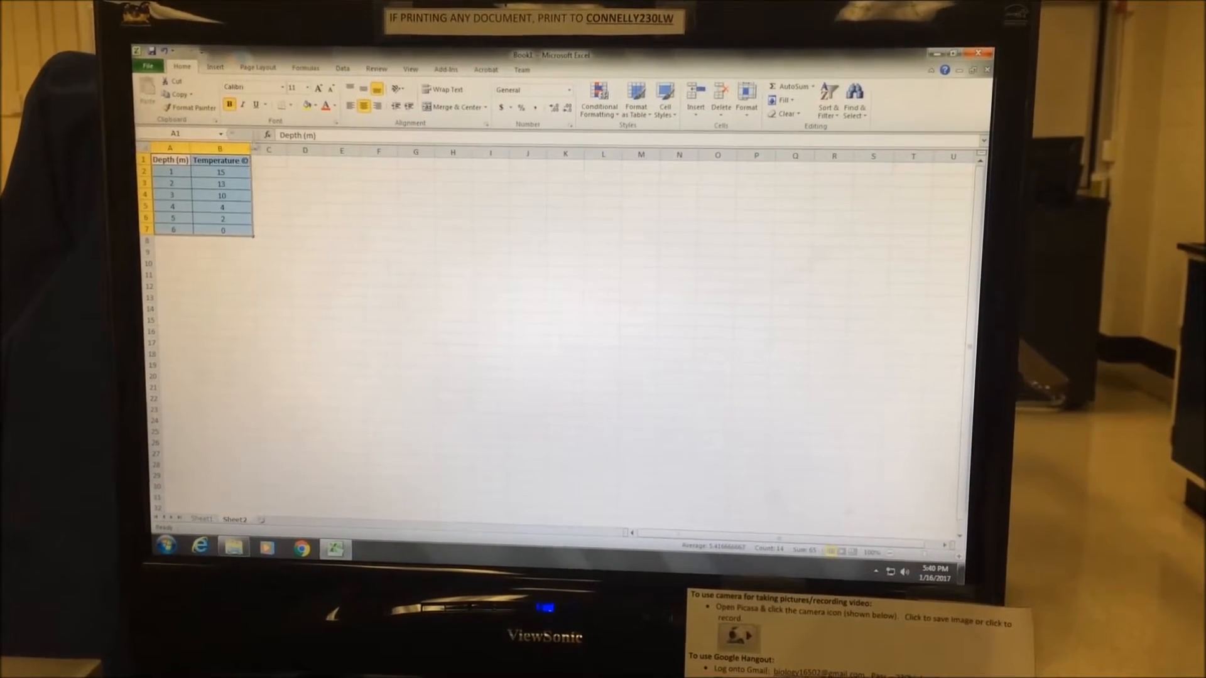
- Insert a scatter chart with straight lines and markers of the depth-temperature data
click(216, 68)
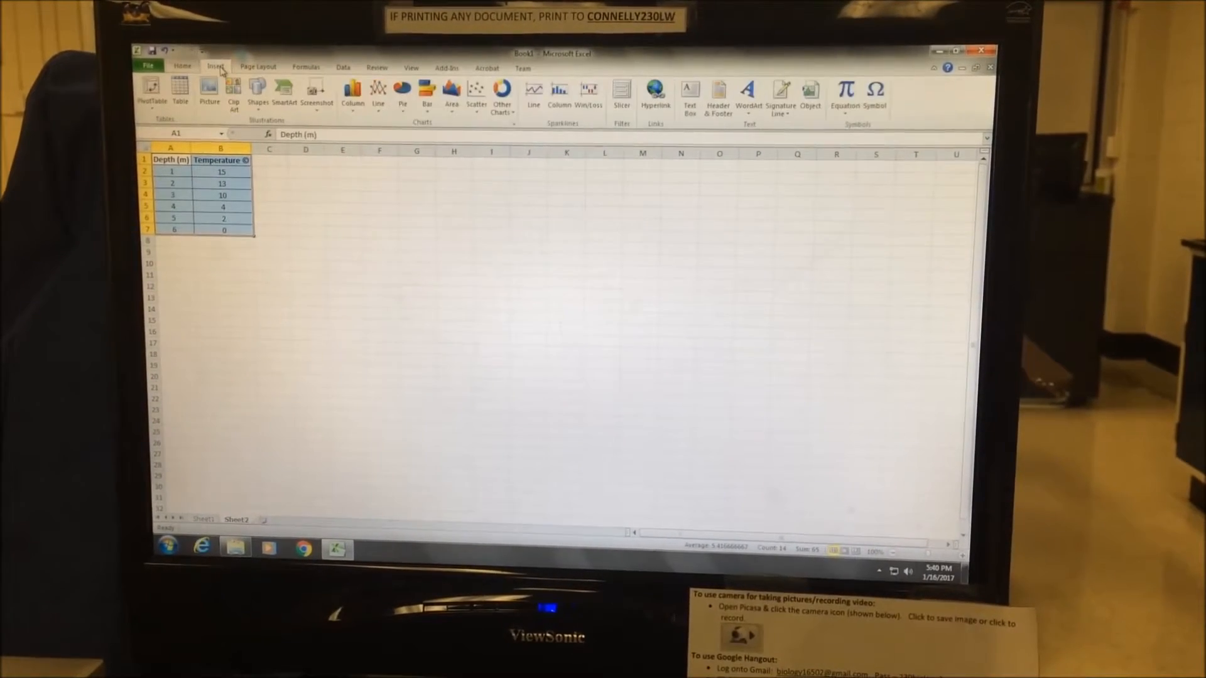
click(475, 94)
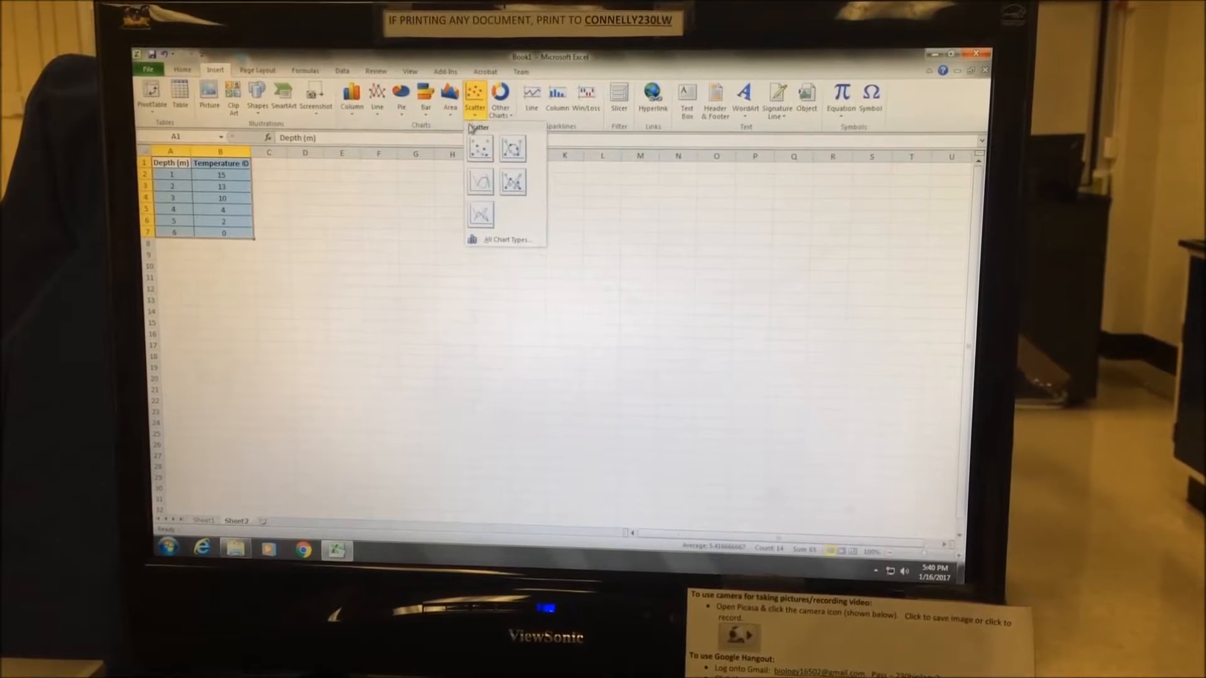
mouse_move(513, 184)
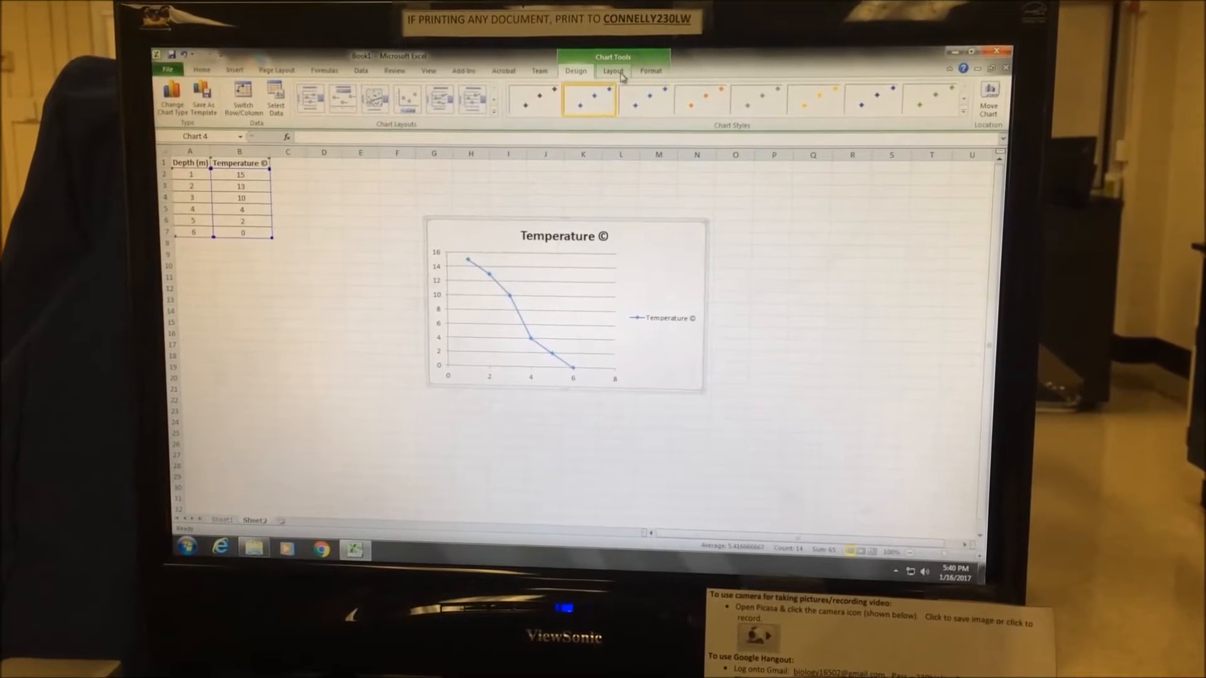
click(611, 70)
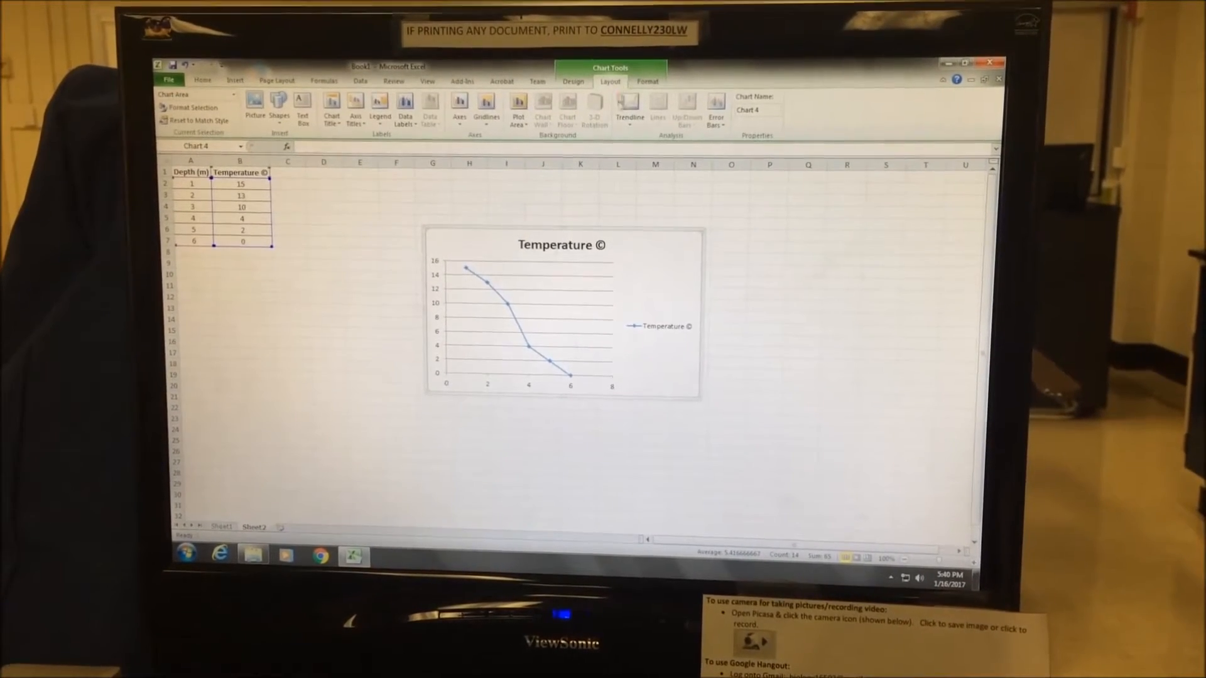
- Add a rotated vertical axis title Temperature (degrees C) and a title below the horizontal axis
click(355, 105)
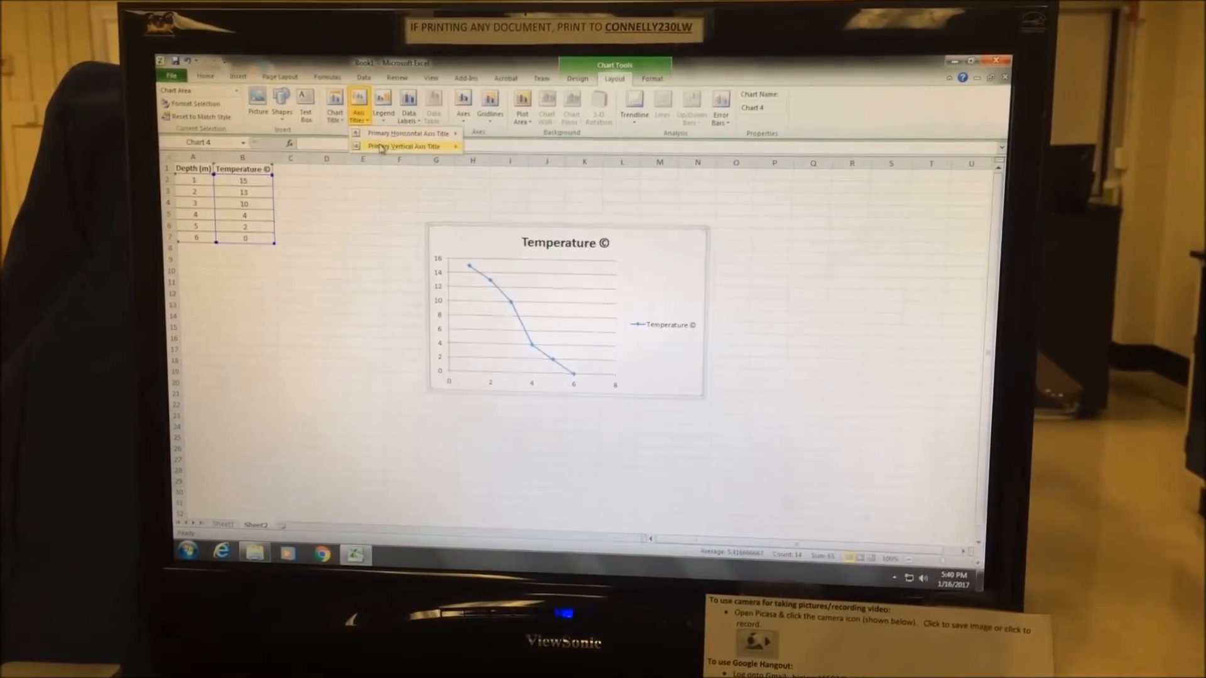
click(407, 145)
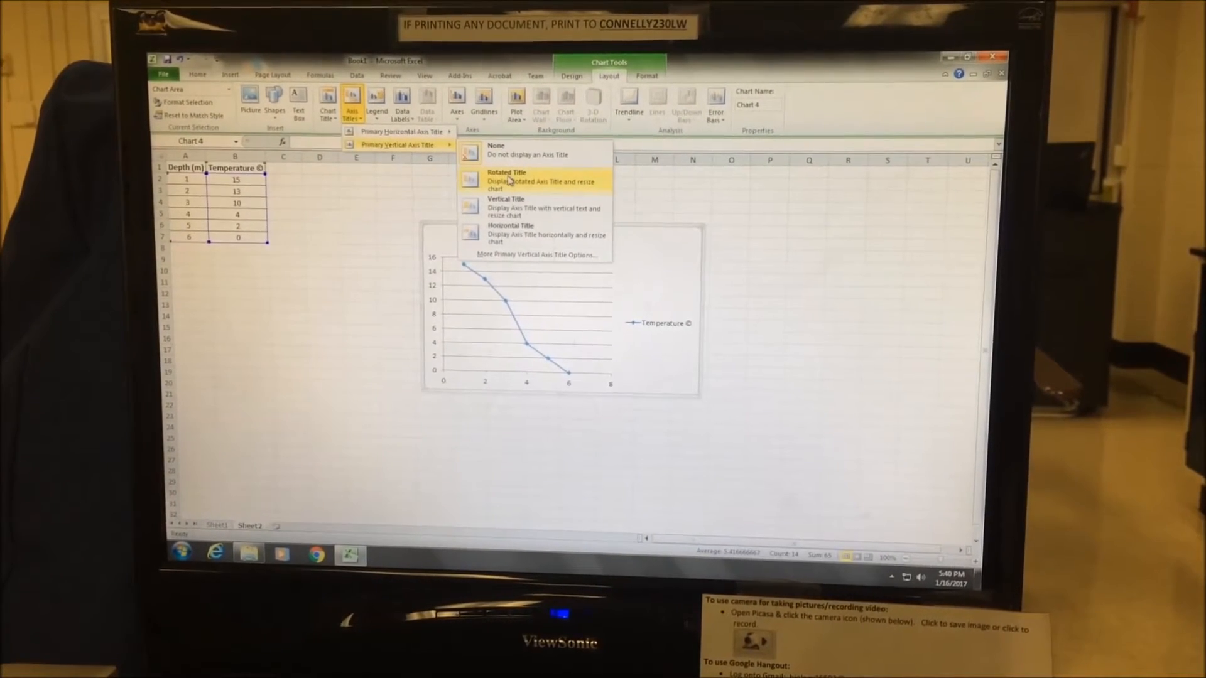
click(506, 181)
text(Temperature (degrees C)
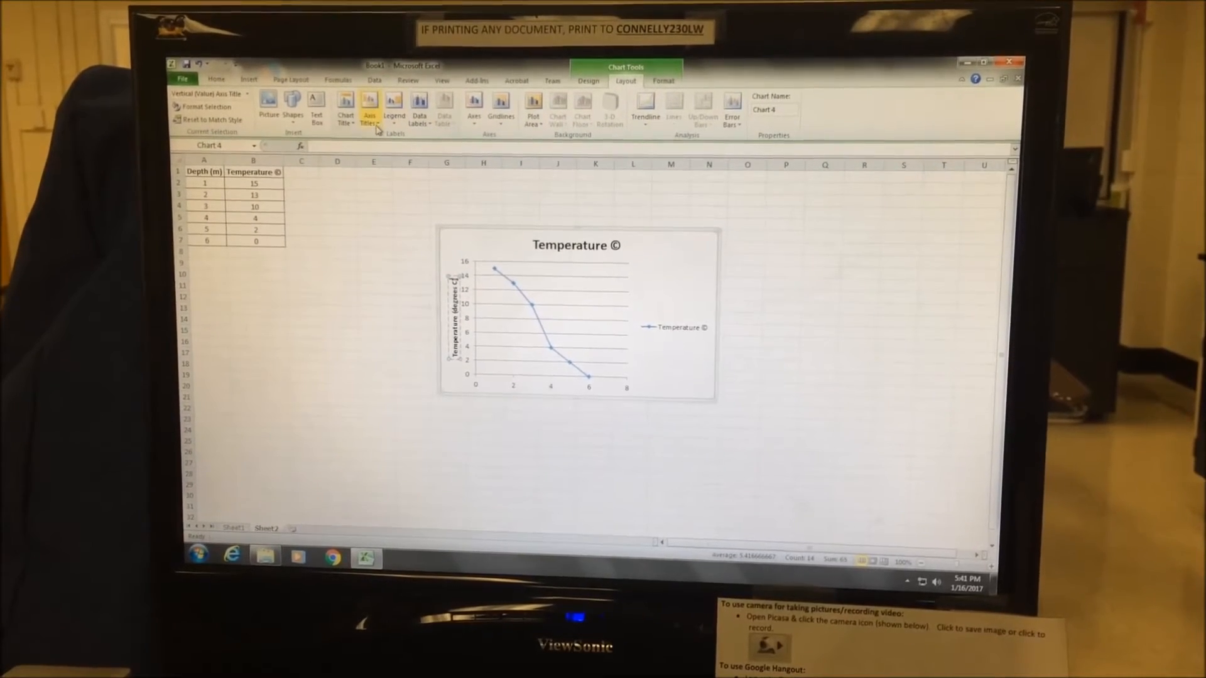
click(369, 115)
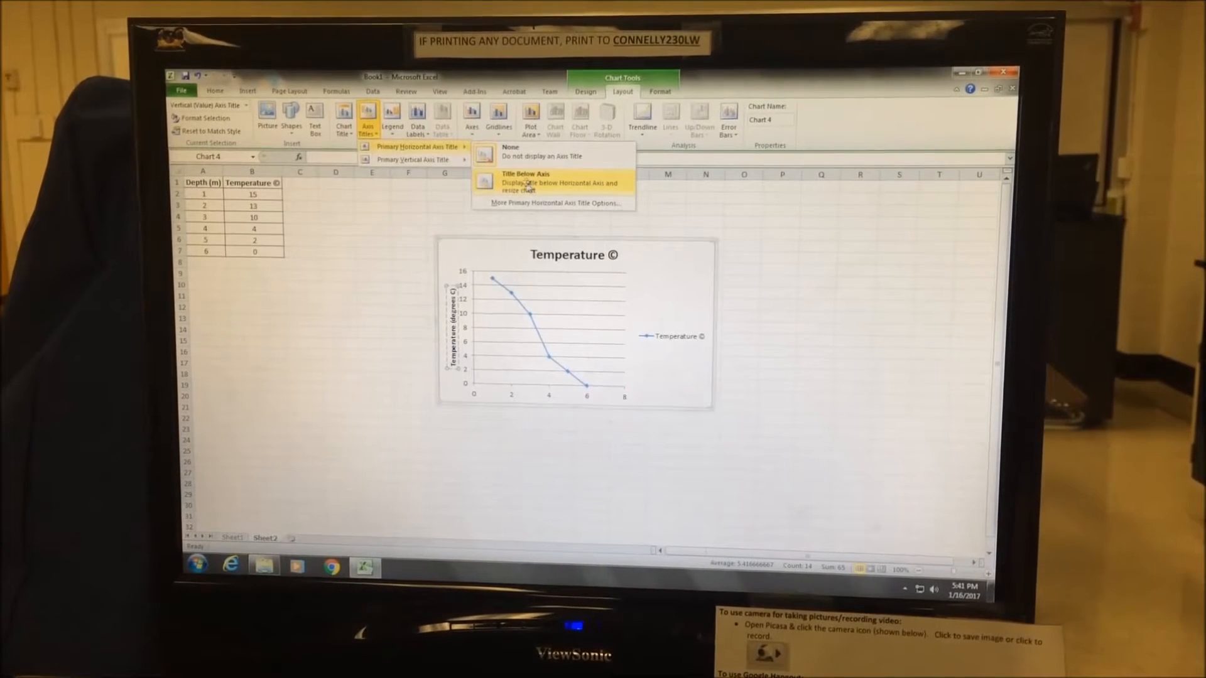
click(525, 177)
text(Depth (meters)
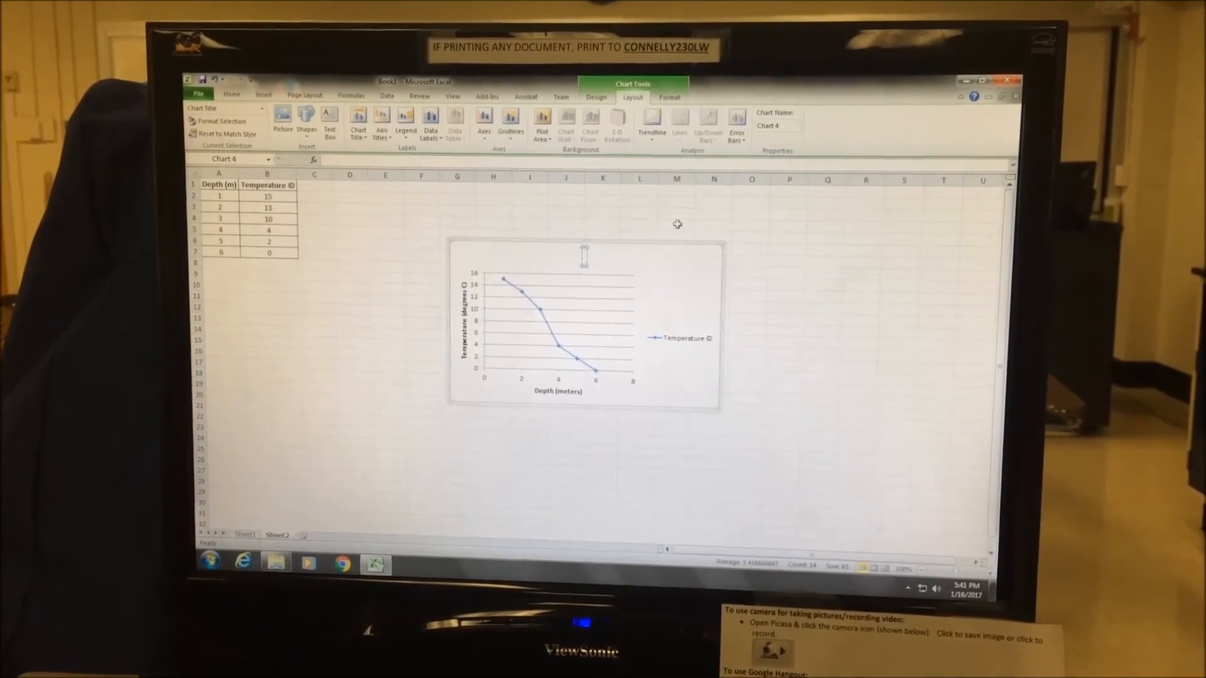
- Retitle the chart 'The relationship between depth and temperature'
text(The relationship between depth and temper)
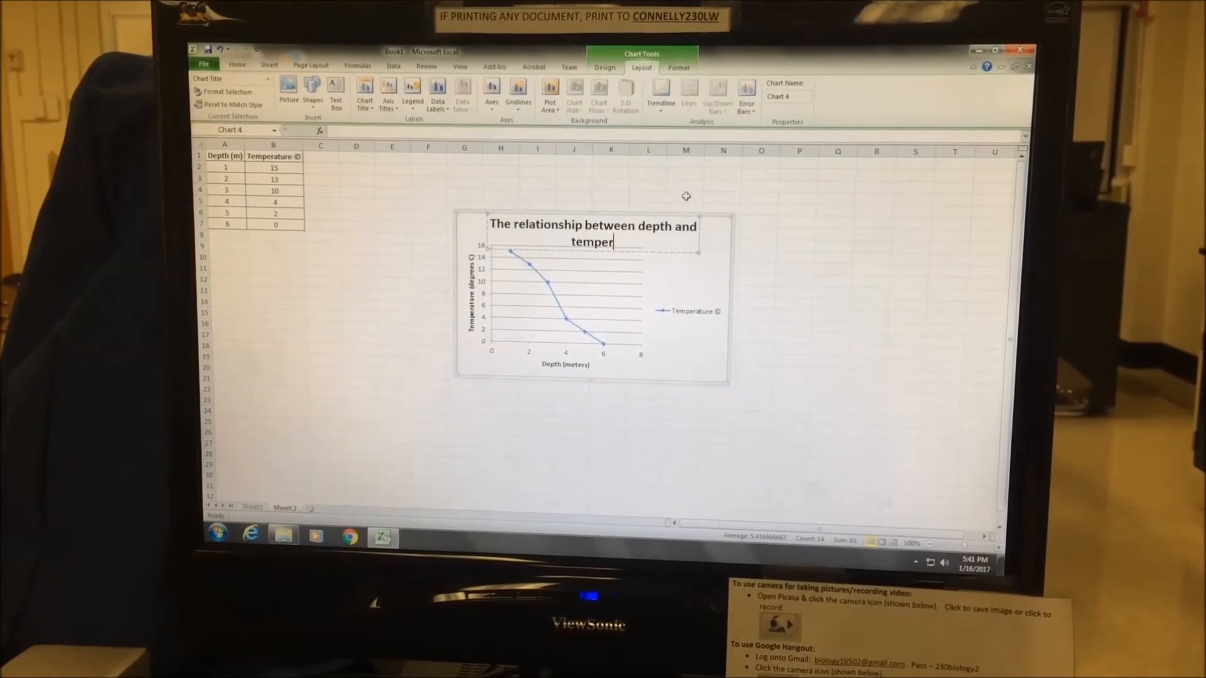
text(ature)
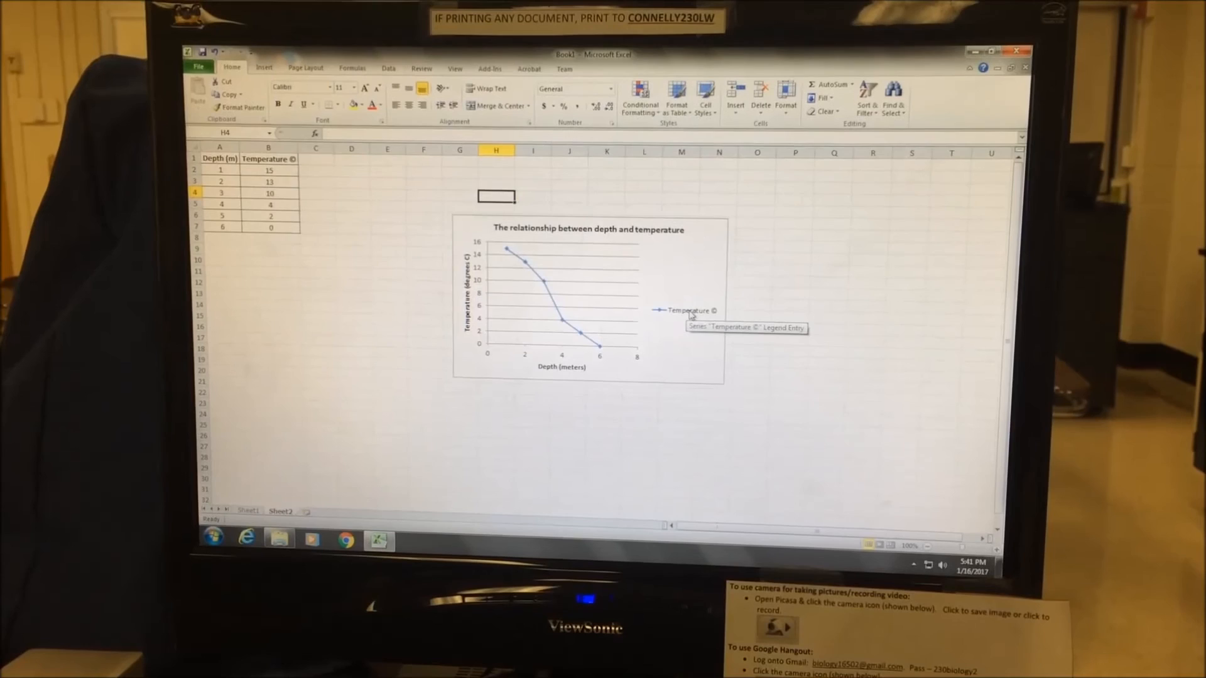
click(689, 313)
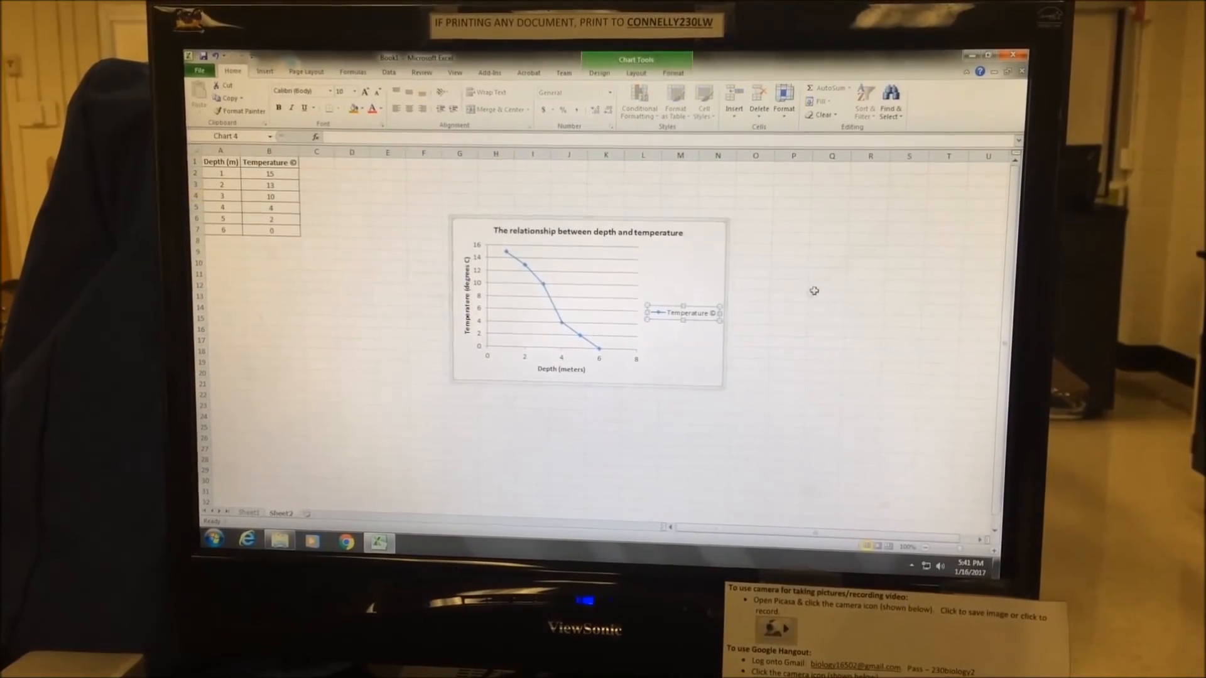